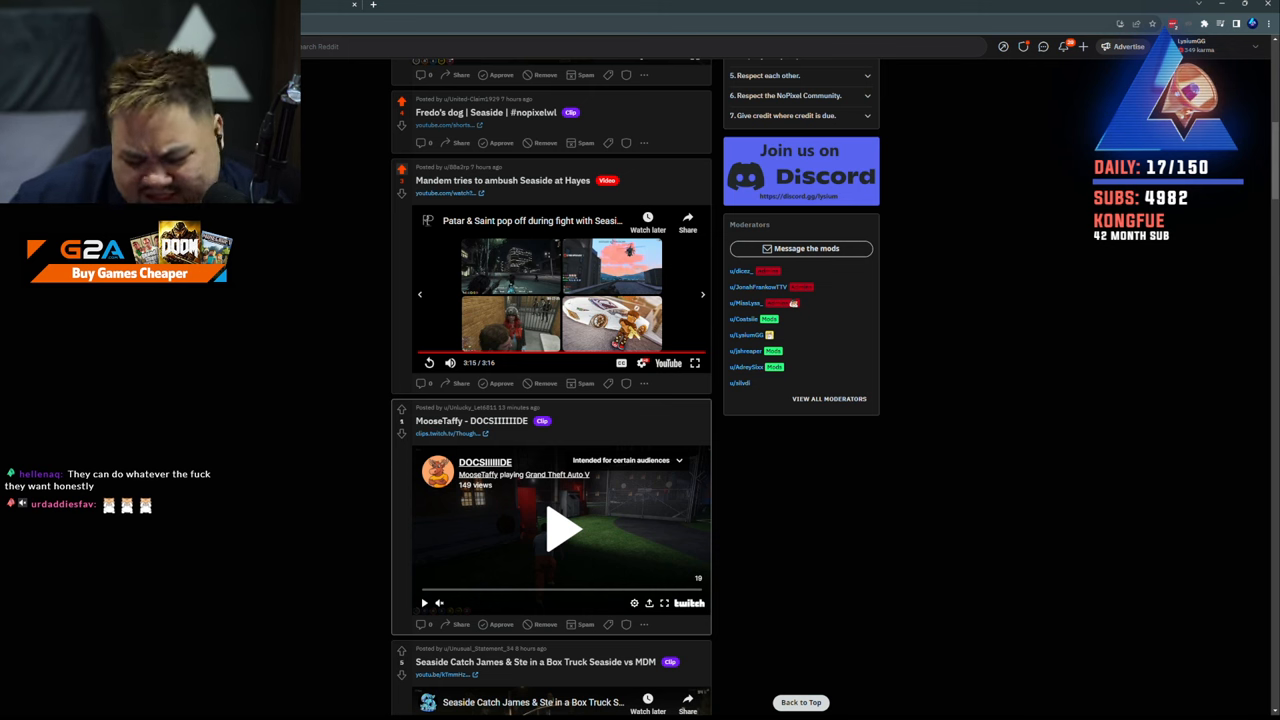
Step: Play the MooseTaffy "DOCSIIIIIIDE" Twitch clip inline in the subreddit feed
{"action": "left_click", "coordinate": [561, 528]}
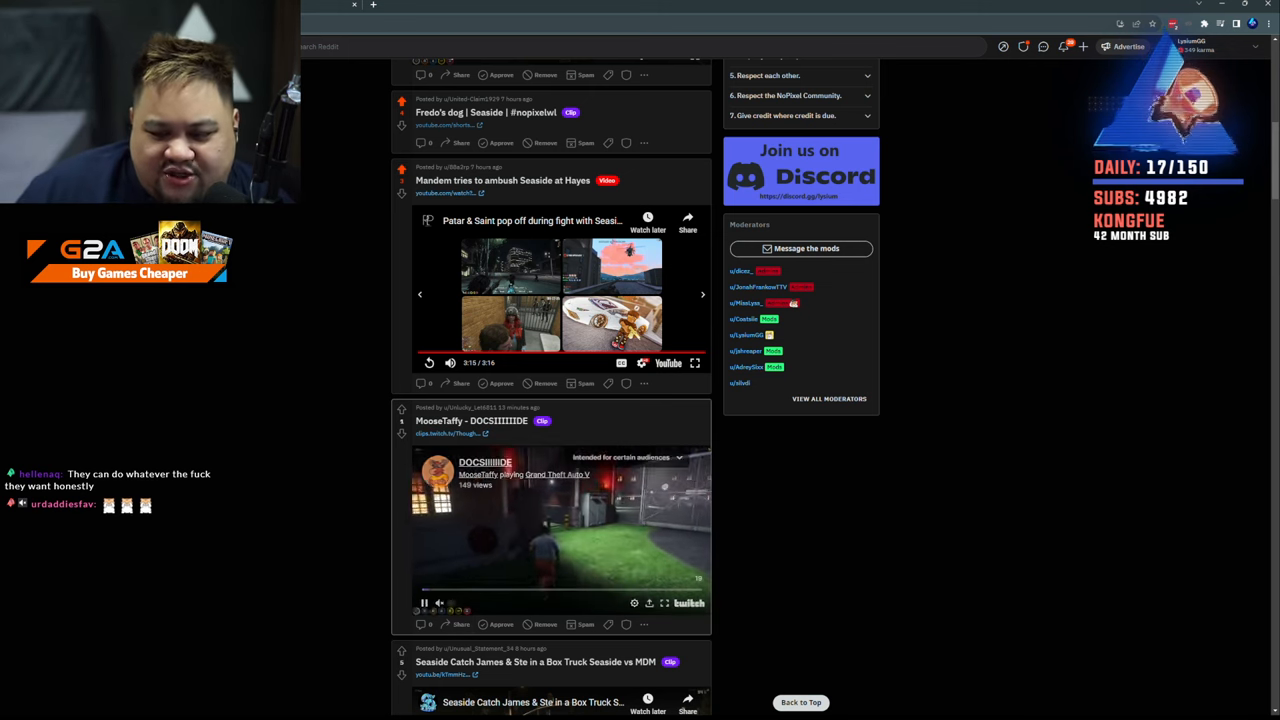